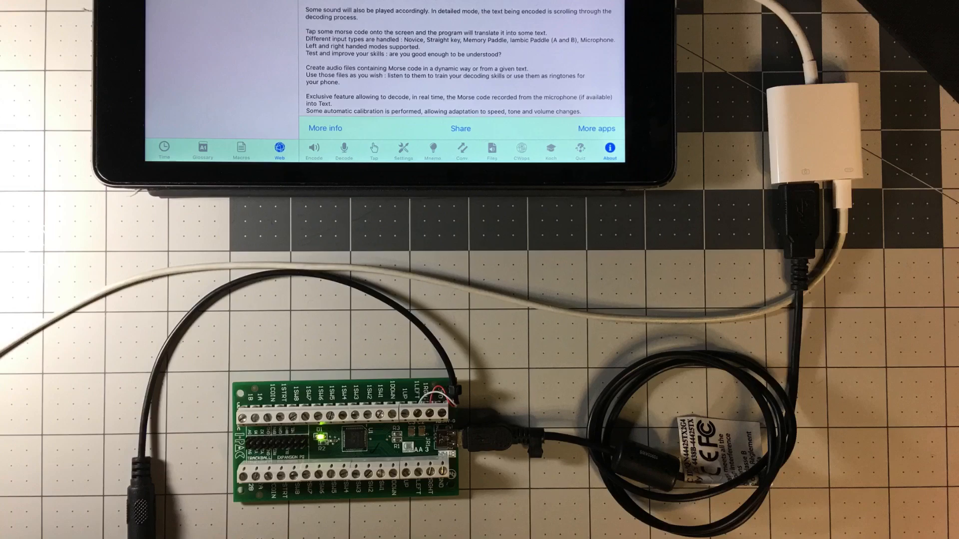
- Show the Key type list from the Morse-it Settings page
left_click(403, 149)
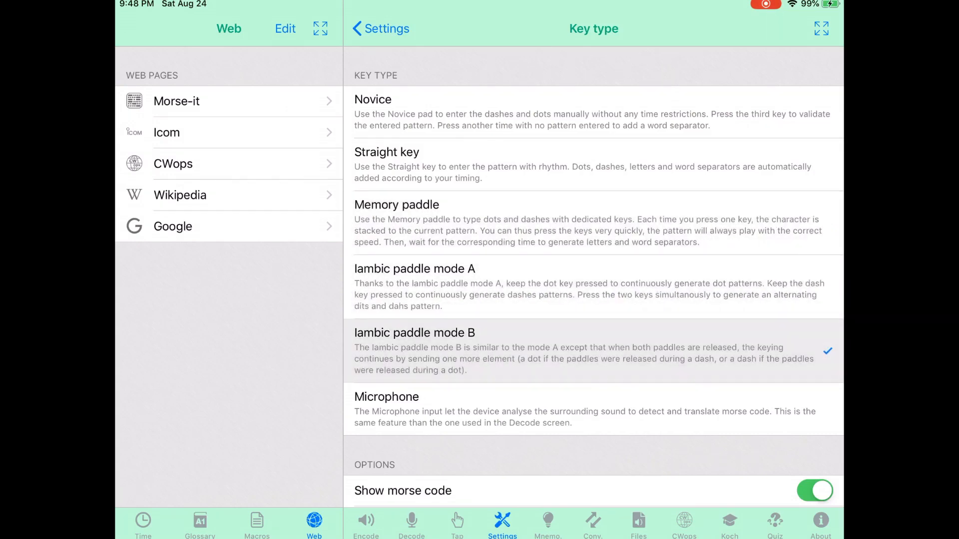
- Choose Straight key as the key type and go to its Hardware Interface options
left_click(380, 29)
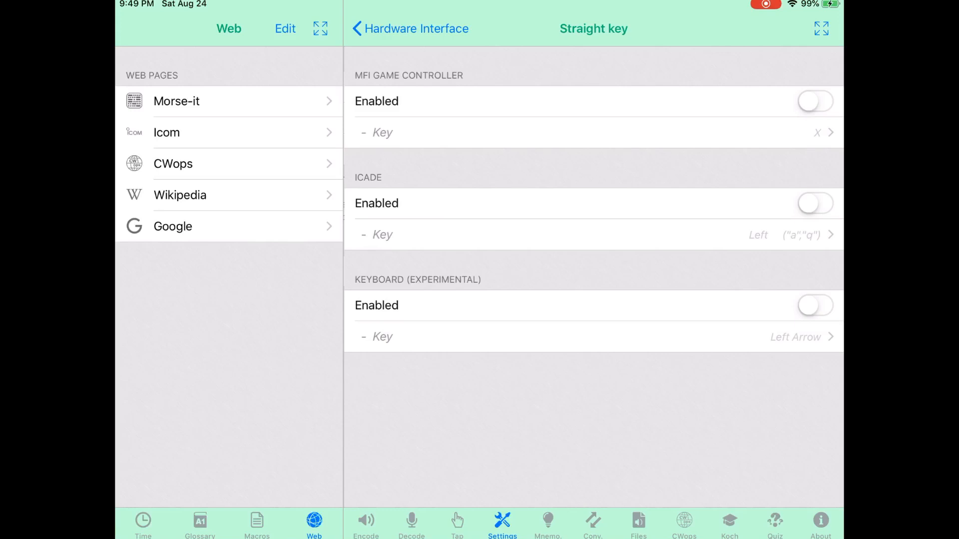
- Enable Keyboard (Experimental) input for the straight key and return to the main settings
left_click(815, 305)
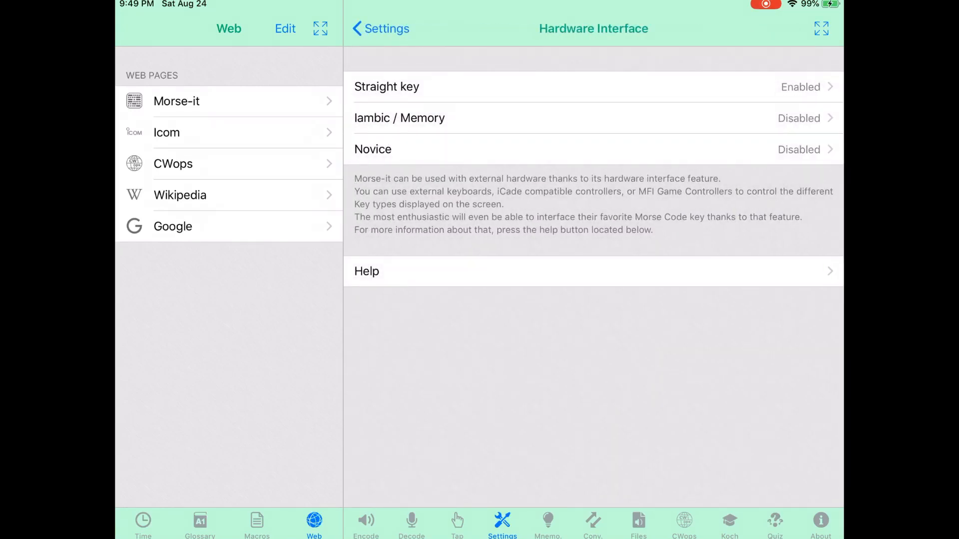
left_click(379, 28)
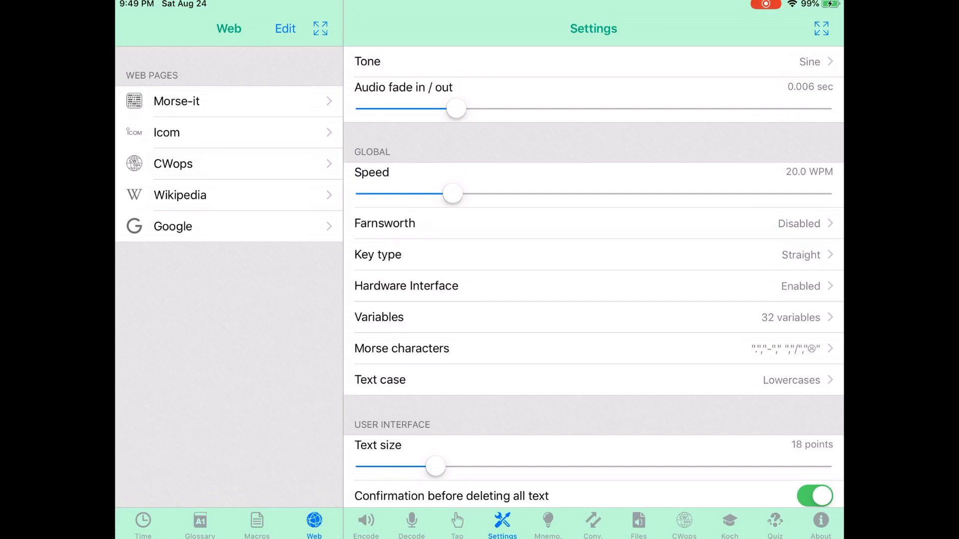